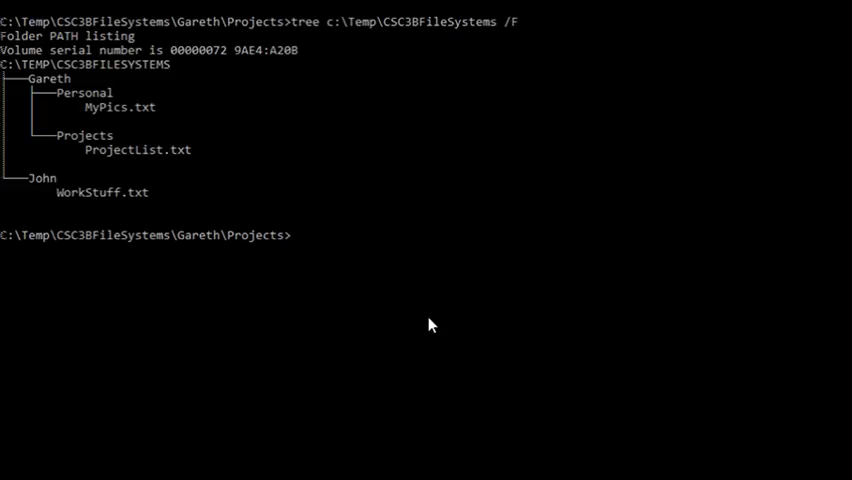
mouse_move(434, 284)
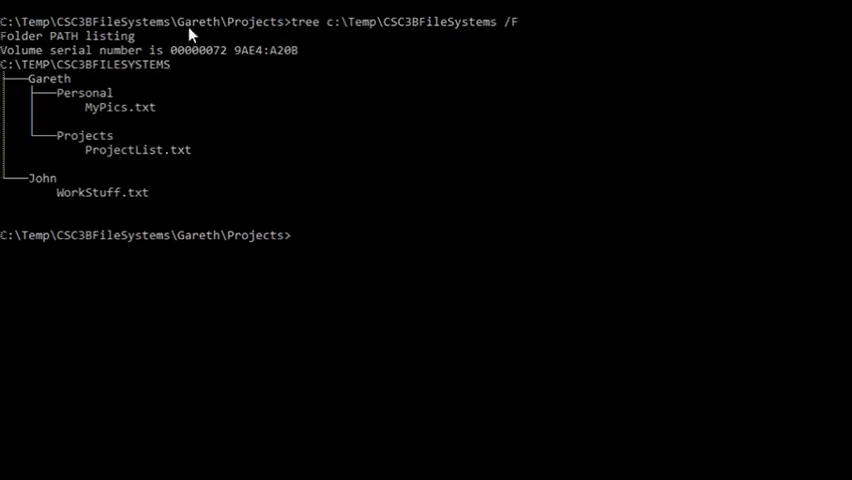
mouse_move(380, 22)
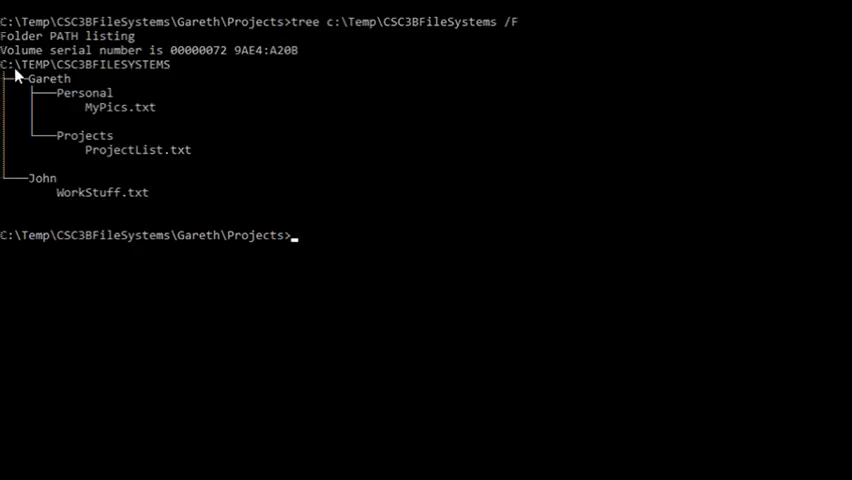
mouse_move(144, 74)
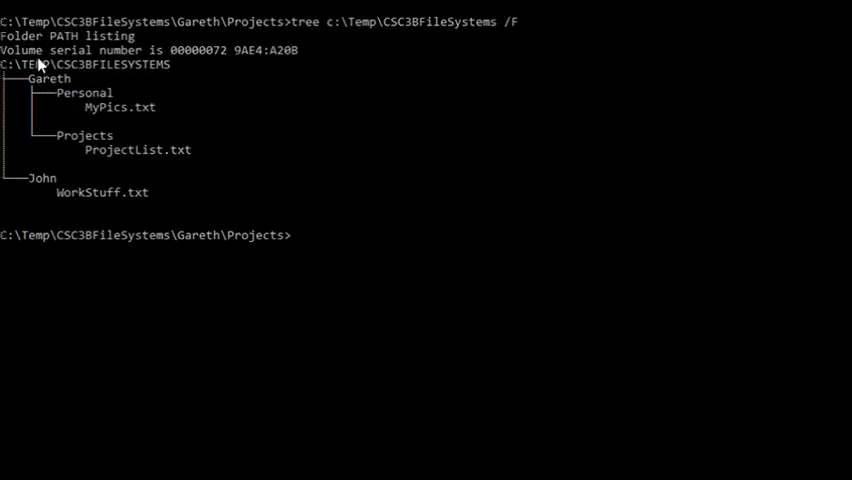
mouse_move(44, 88)
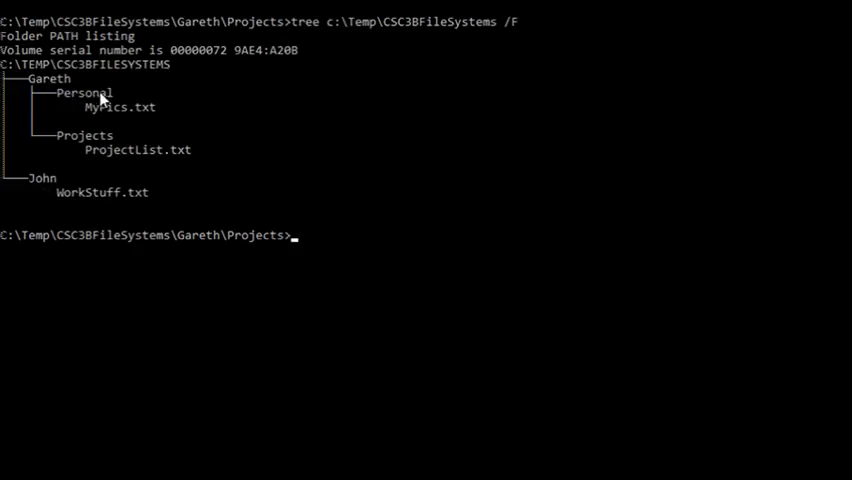
mouse_move(104, 112)
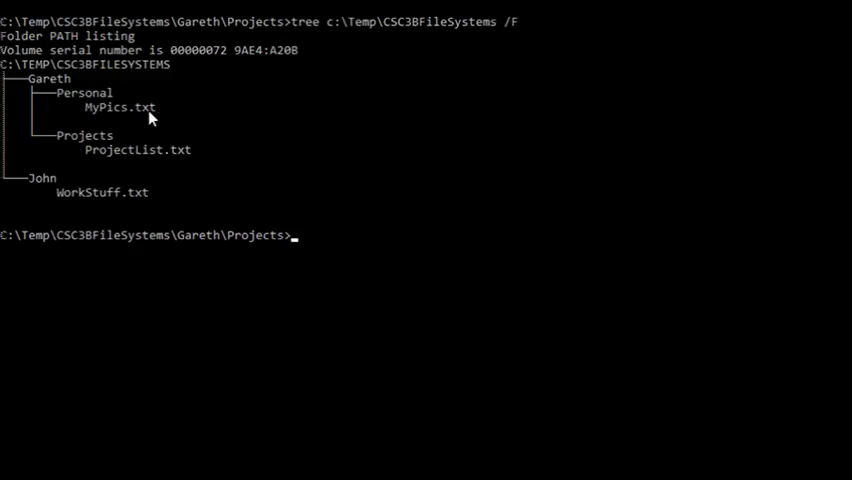
mouse_move(204, 160)
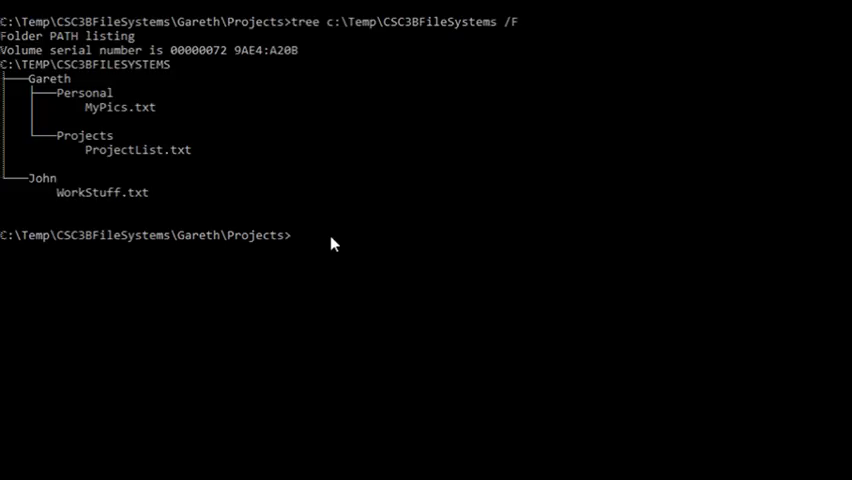
mouse_move(336, 292)
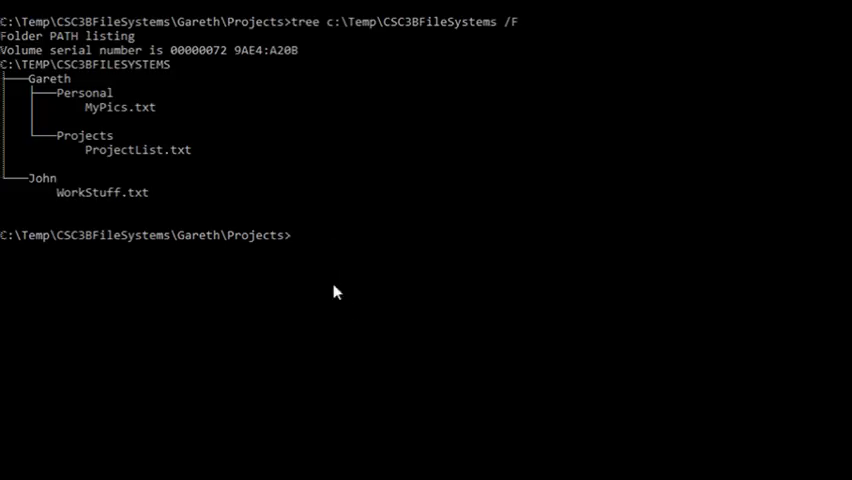
mouse_move(302, 246)
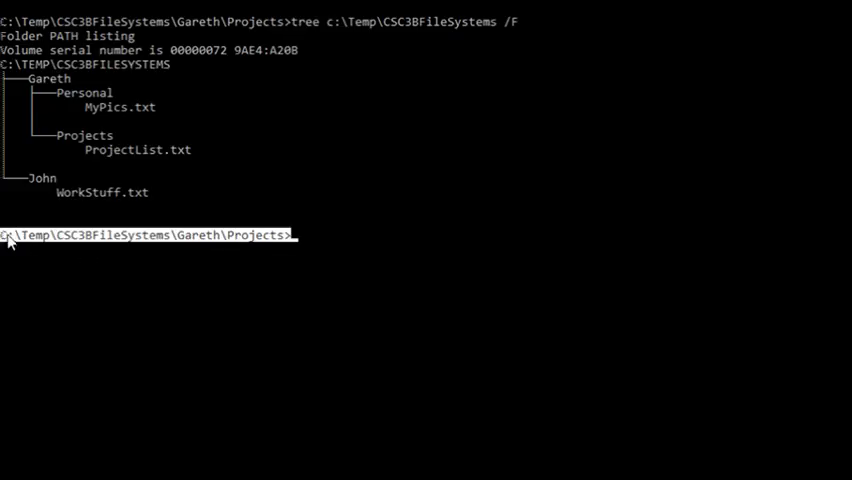
mouse_move(366, 292)
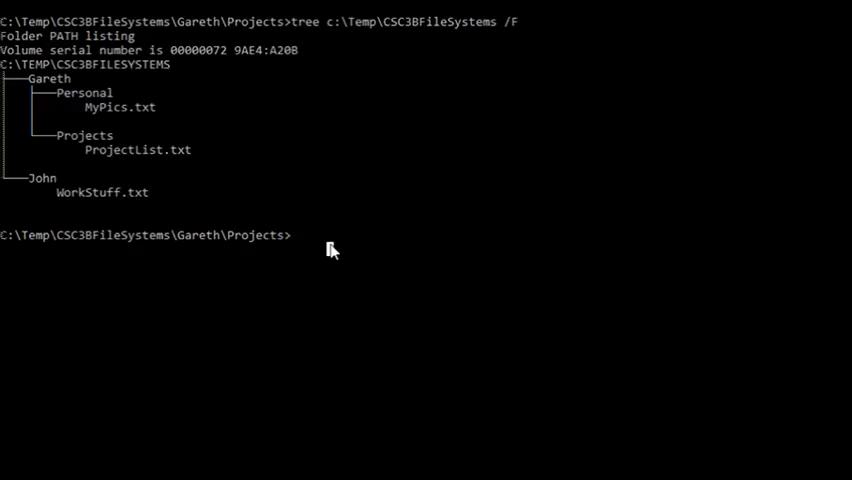
- Enter the example absolute path c:\tempc\Gareth\Projects at the prompt, then clear it
text(c:\tem)
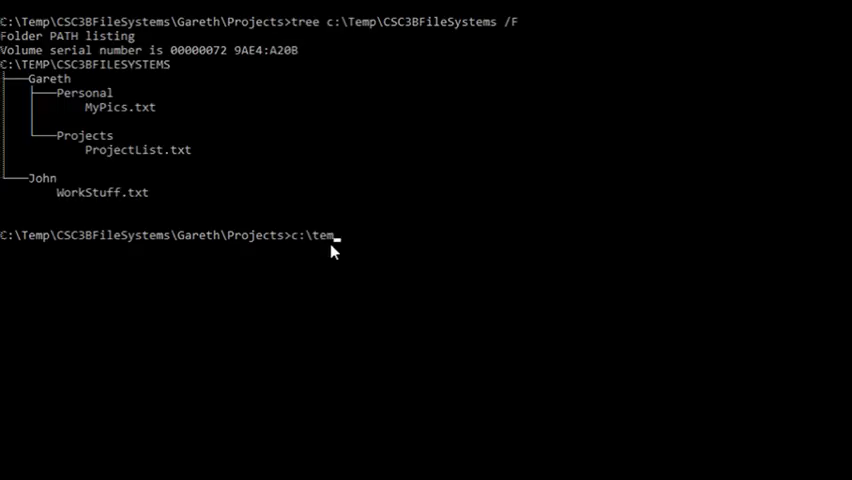
text(pc)
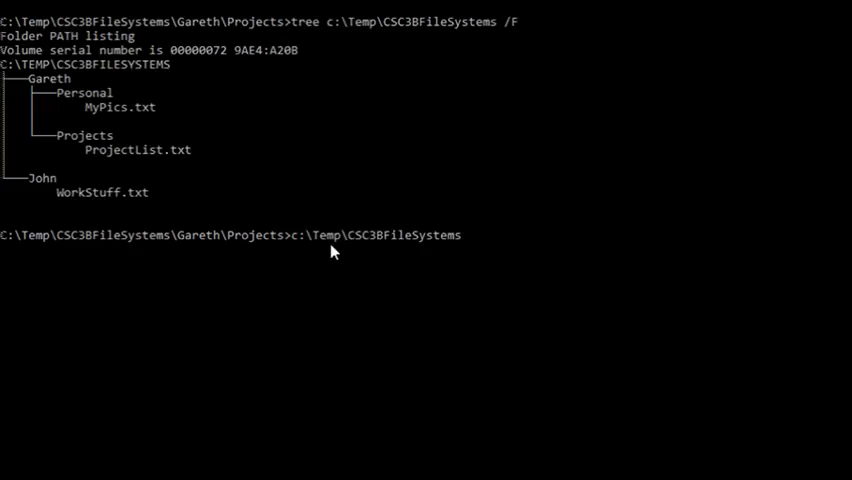
text(\Gareth)
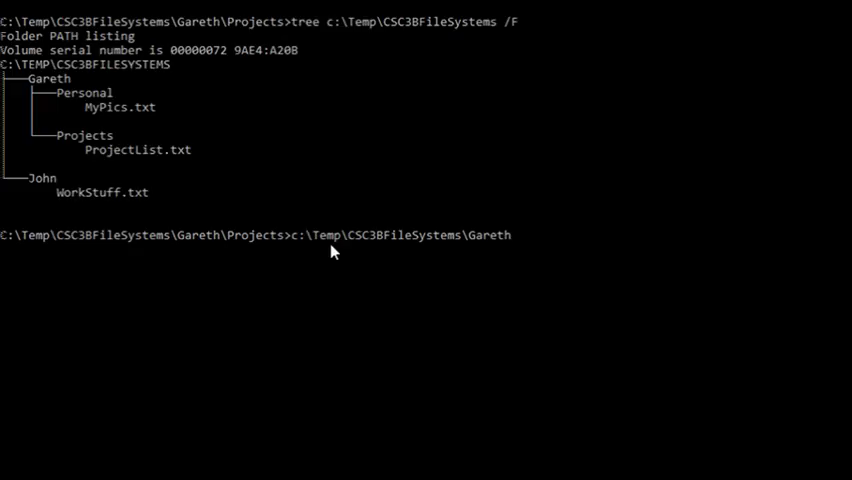
text(\Projects)
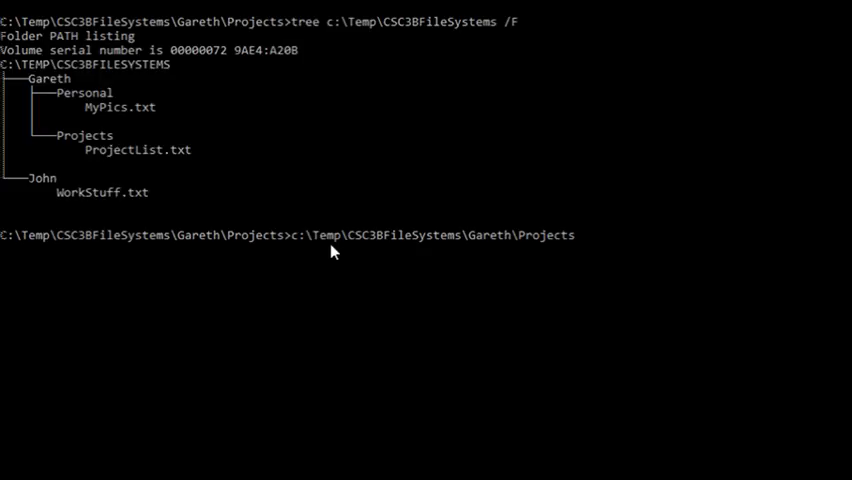
key(Backspace)
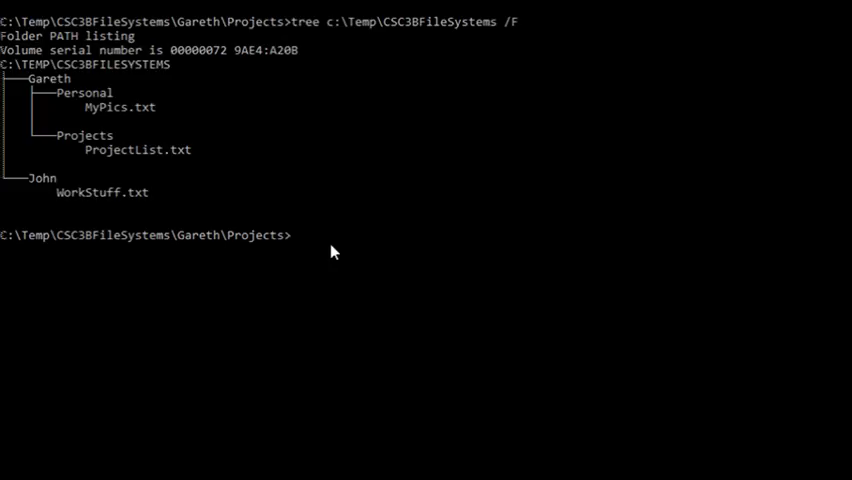
mouse_move(272, 244)
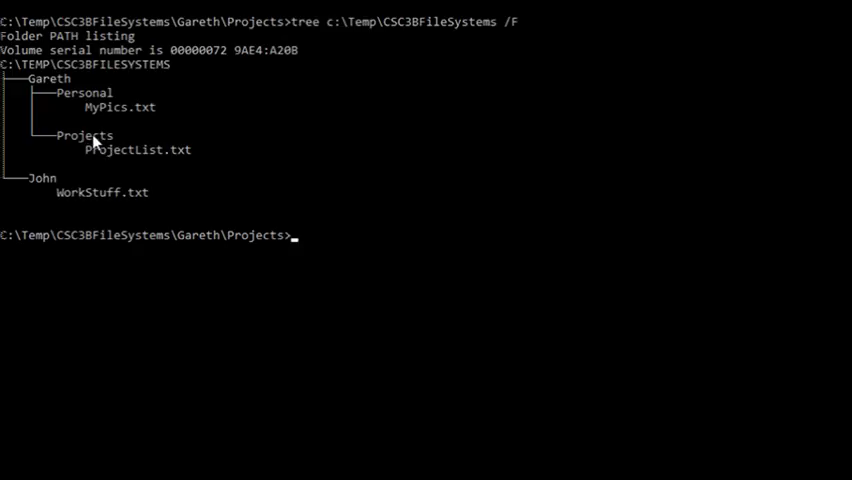
mouse_move(80, 140)
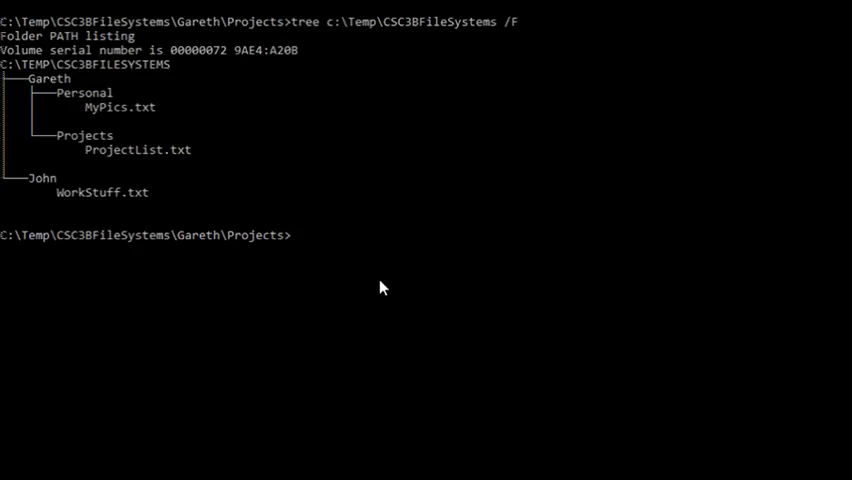
mouse_move(84, 144)
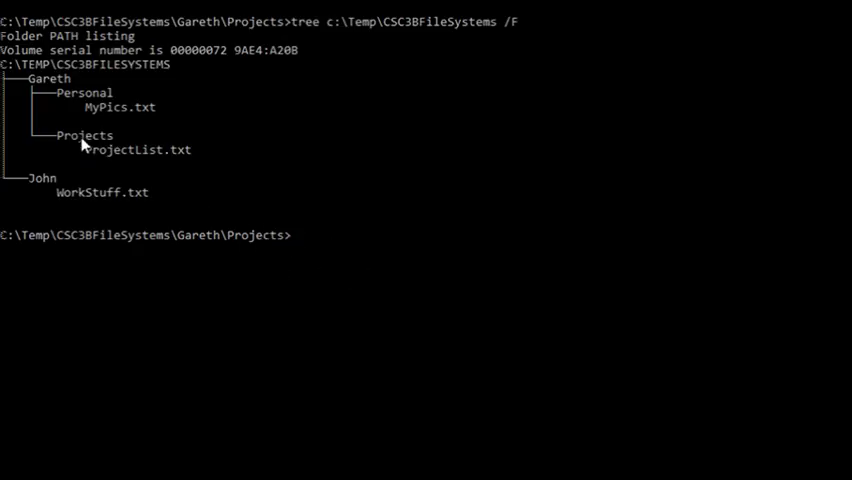
mouse_move(338, 278)
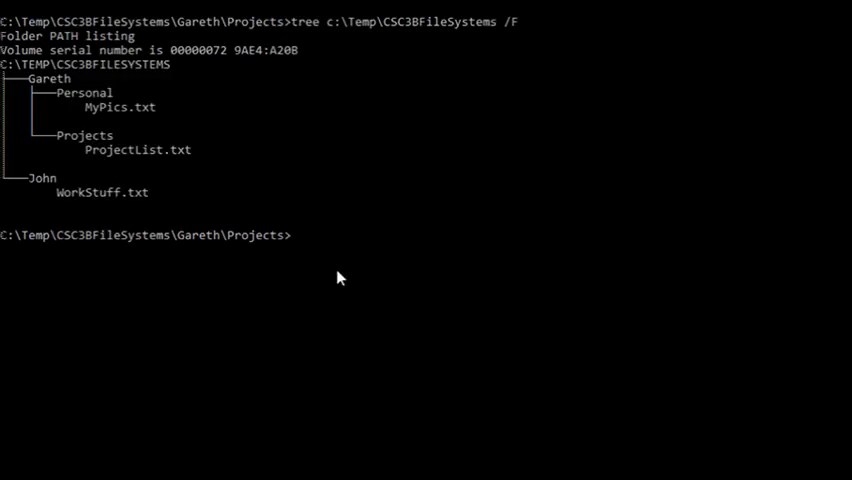
- Enter the relative path ..\Personal\MyPics.txt at the Projects prompt without running it
text(..)
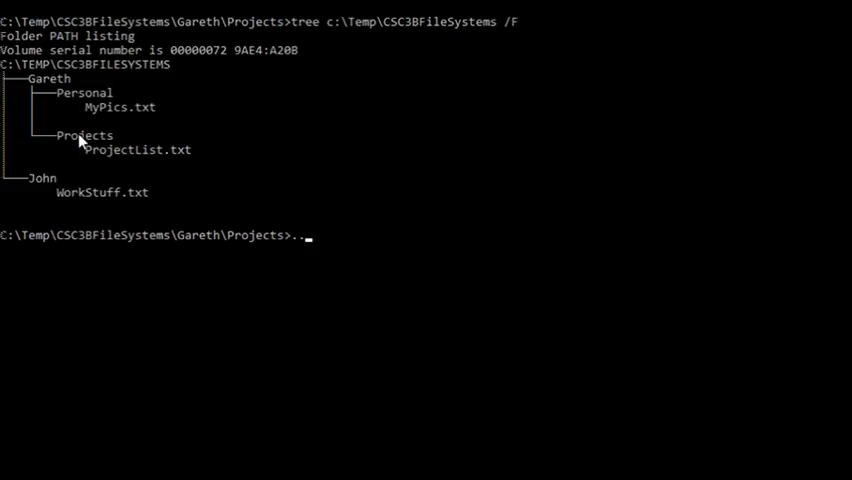
mouse_move(82, 146)
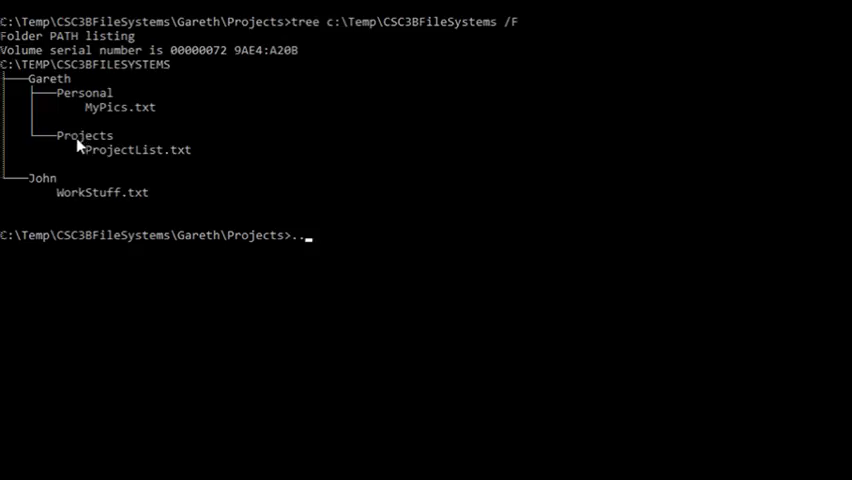
mouse_move(88, 140)
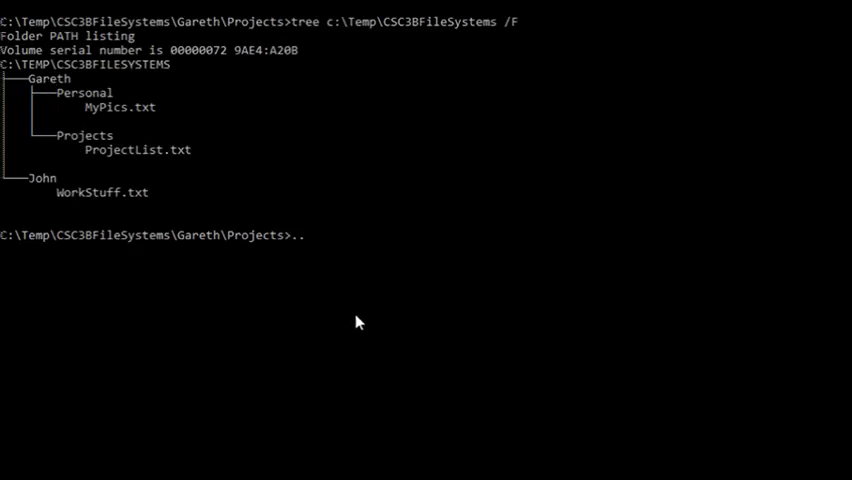
text(\)
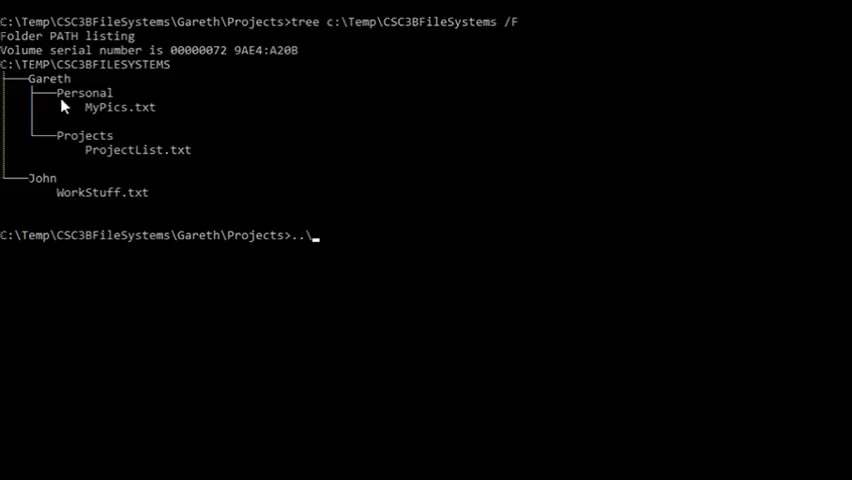
text(P)
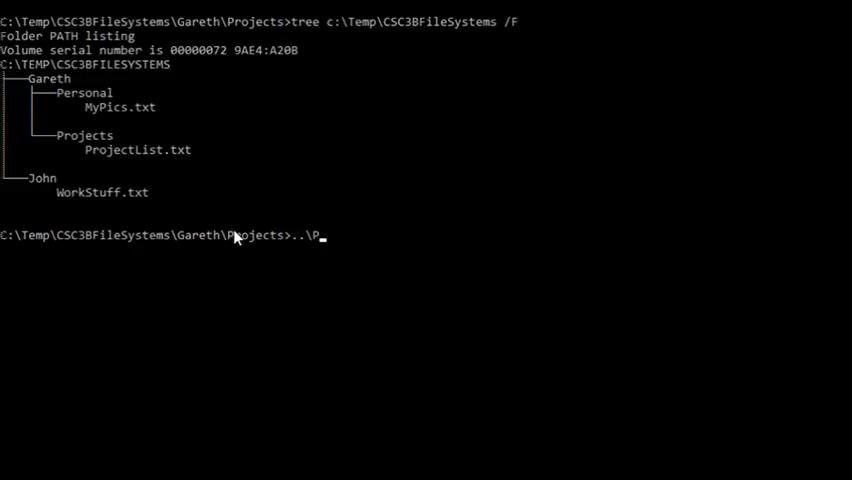
text(ersonal)
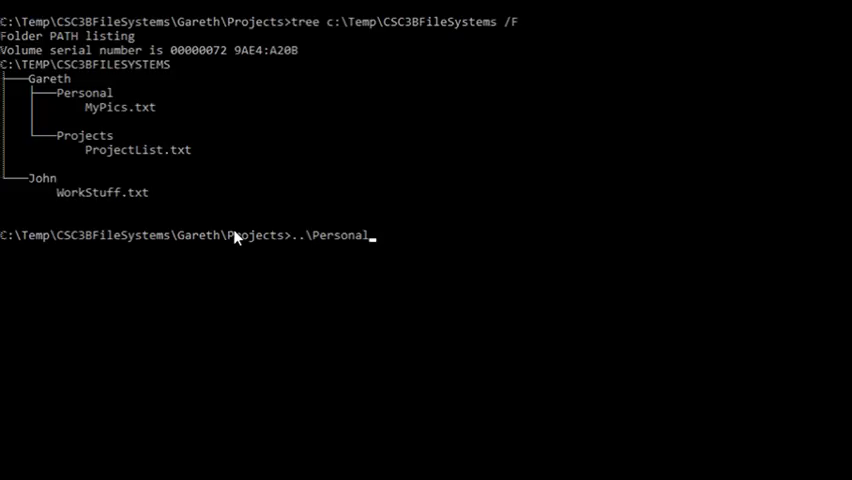
text(\)
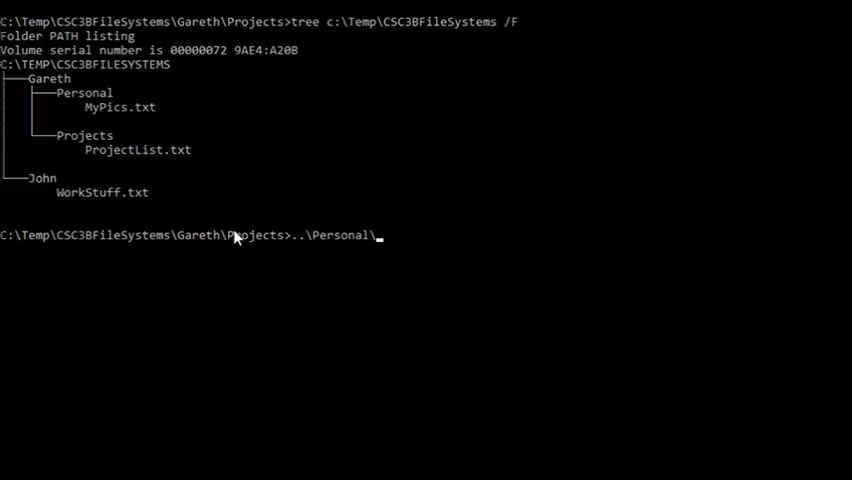
text(MyPics.txt)
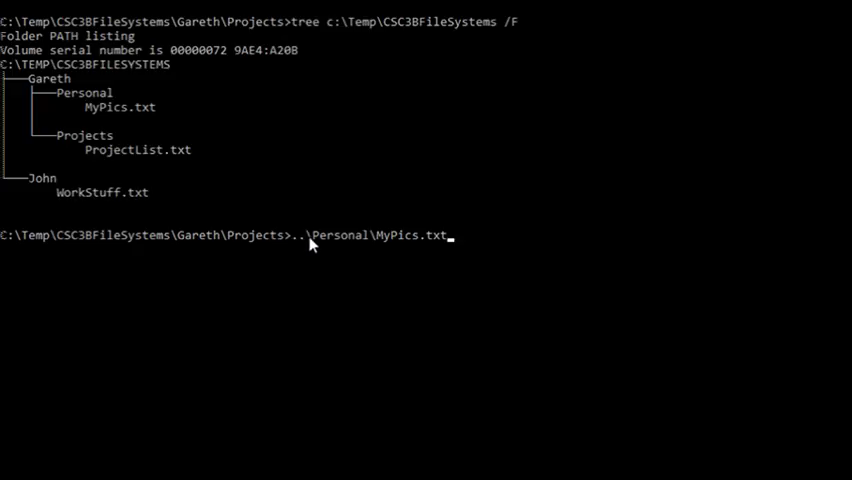
mouse_move(336, 244)
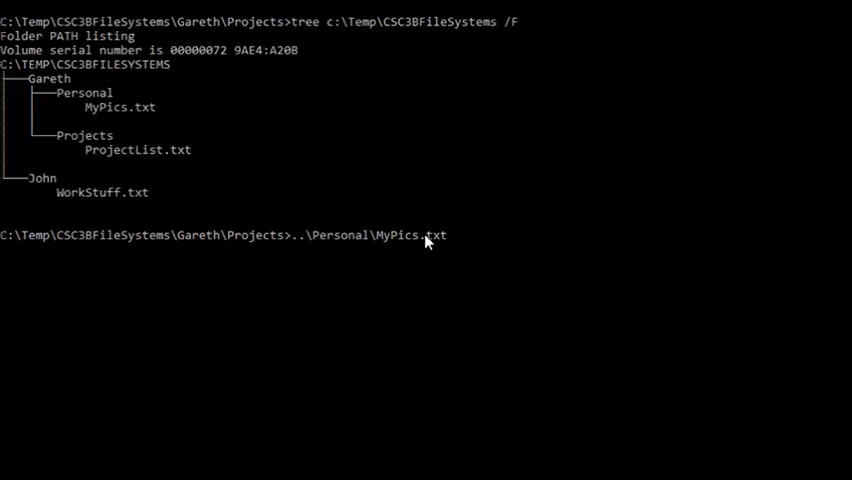
mouse_move(304, 252)
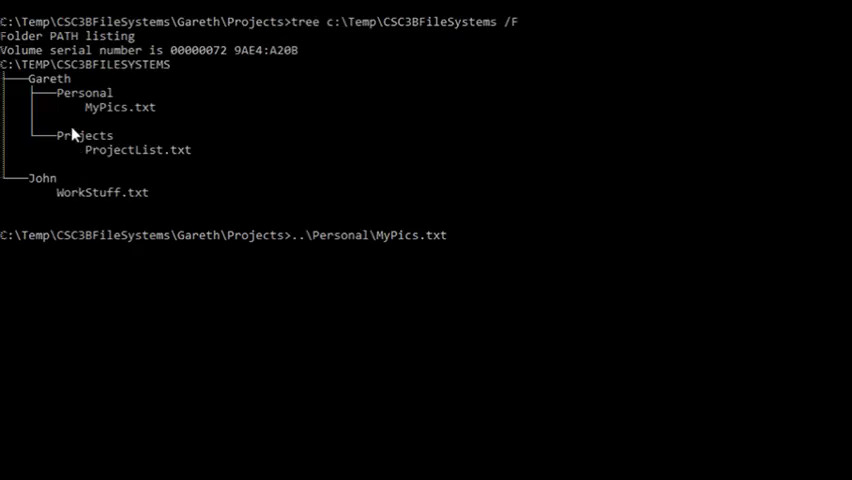
mouse_move(416, 308)
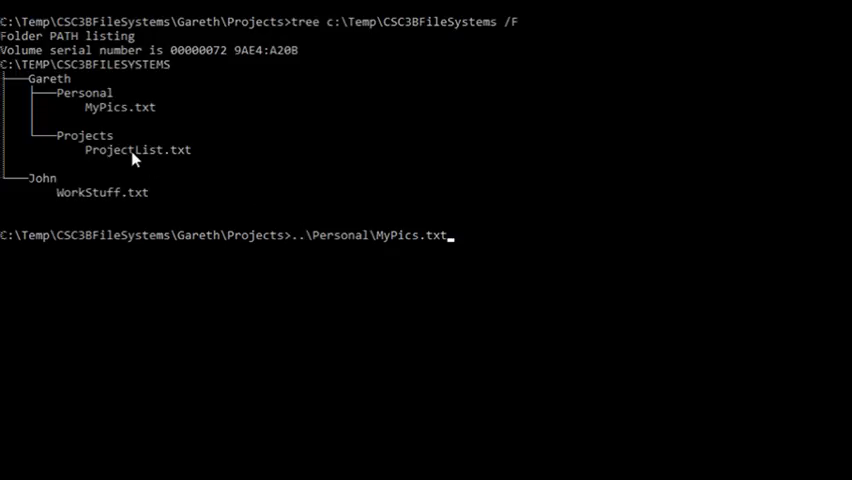
mouse_move(88, 152)
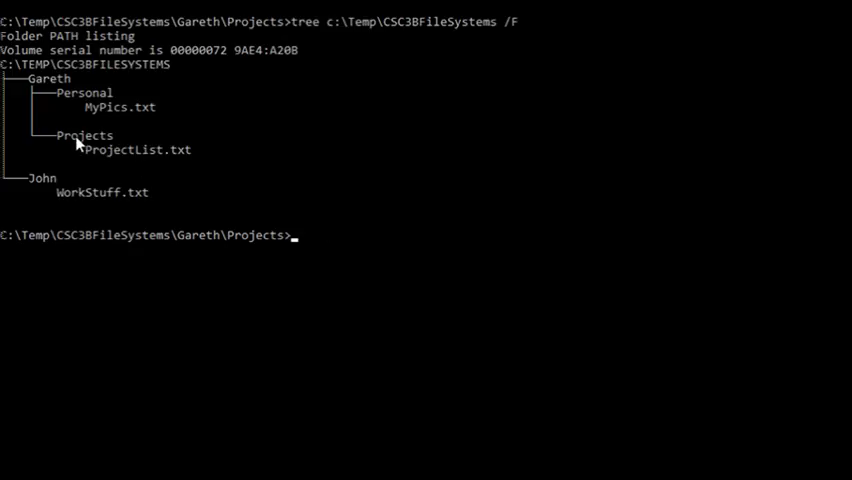
mouse_move(96, 150)
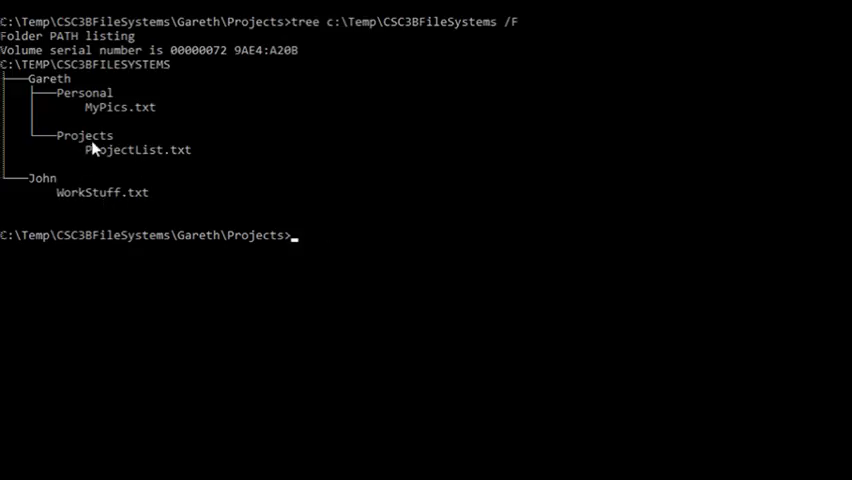
mouse_move(86, 198)
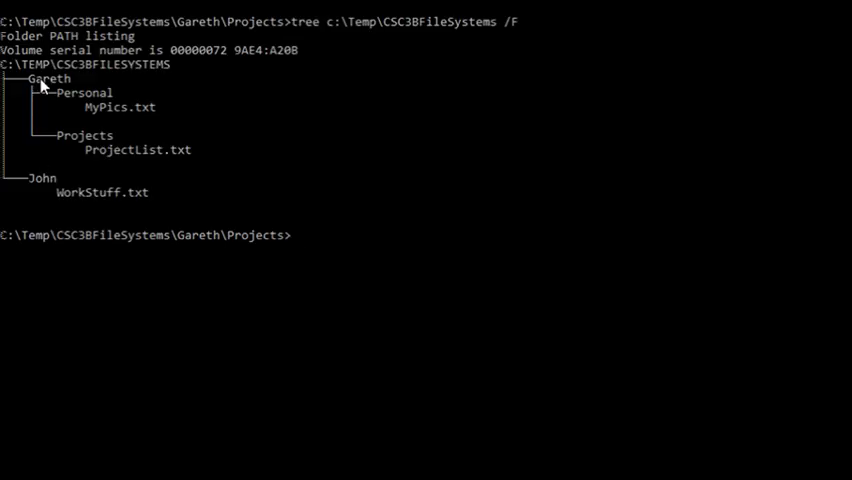
mouse_move(68, 72)
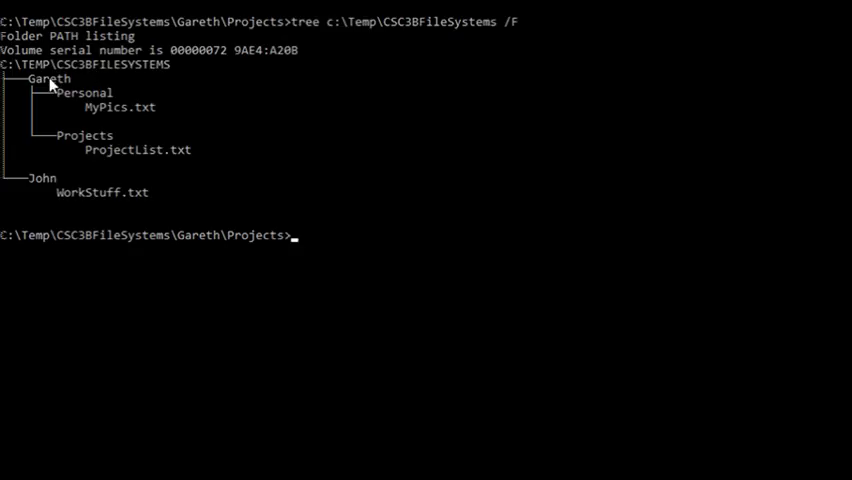
mouse_move(82, 72)
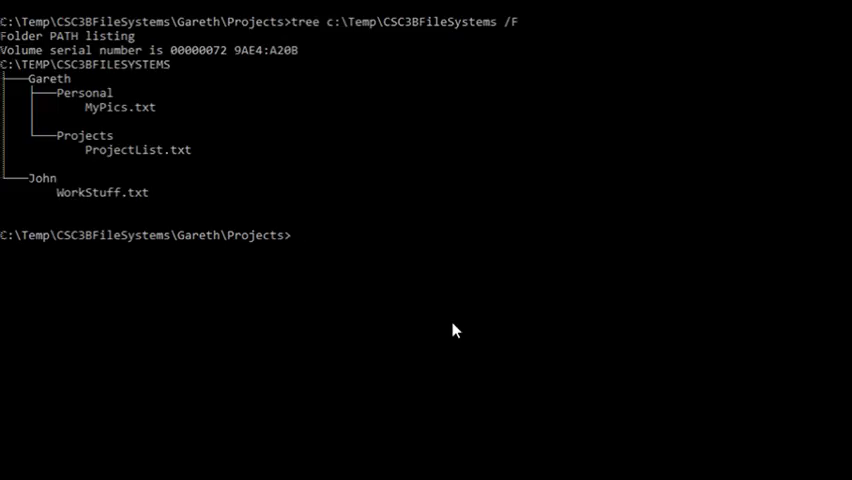
- Begin the two-levels-up relative path, entering ..\..\Jo toward the John folder
text(..\)
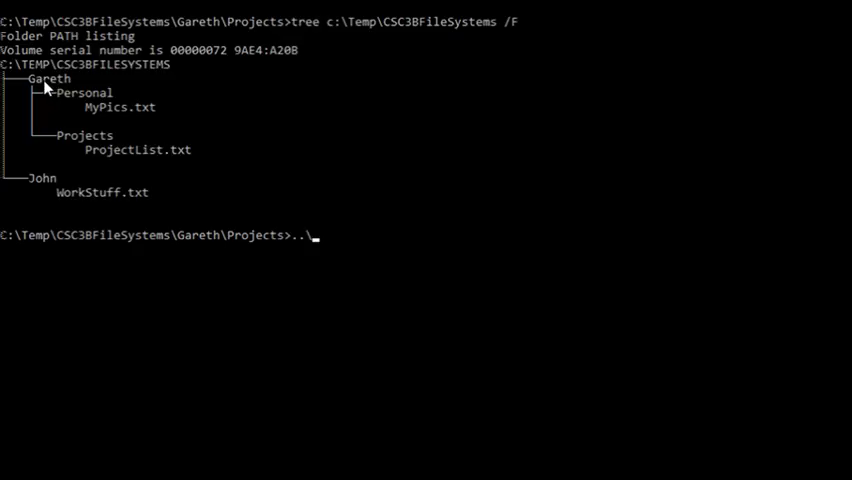
text(..\)
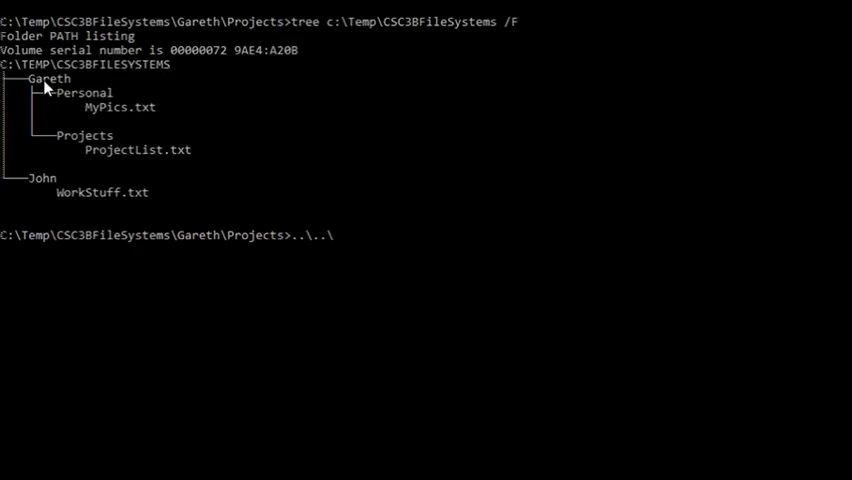
text(Jo)
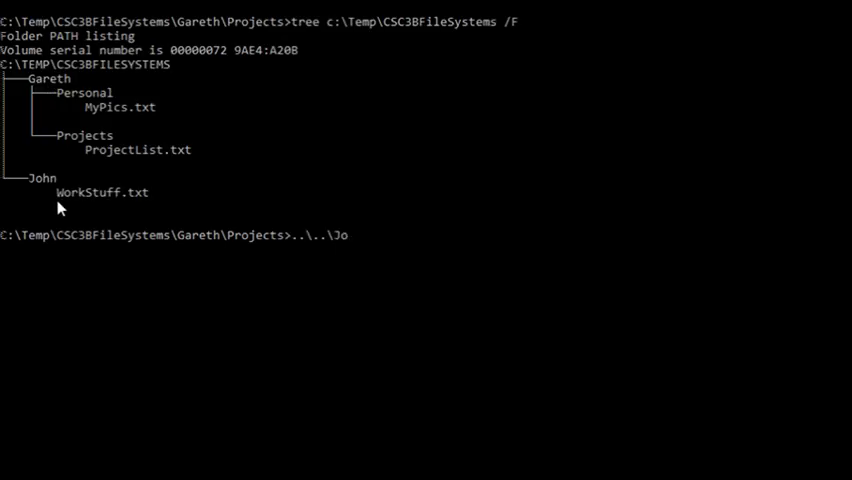